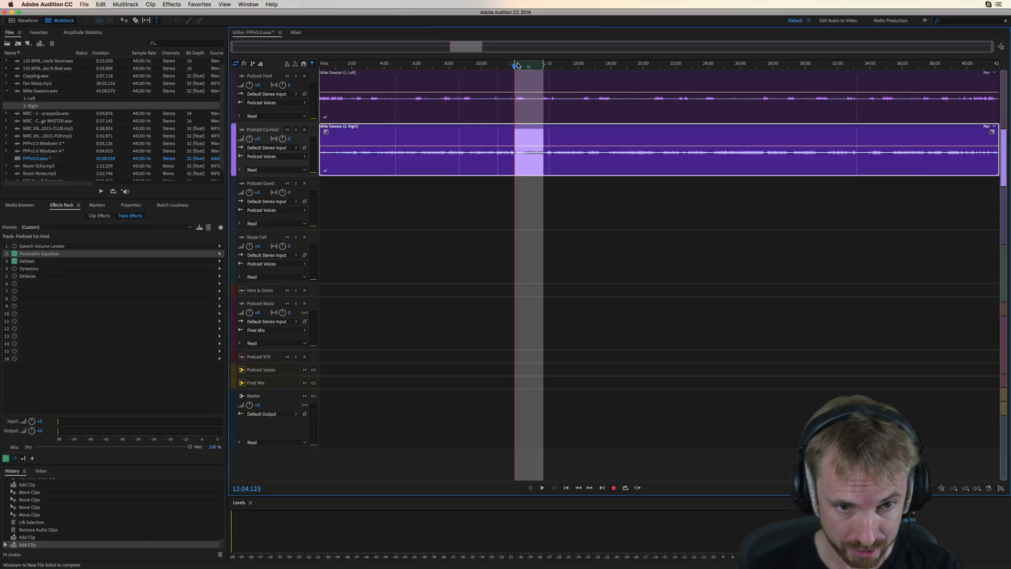
Mix down the session's time selection to a new file, PPPv2.0 Mixdown 5.
left_click(125, 5)
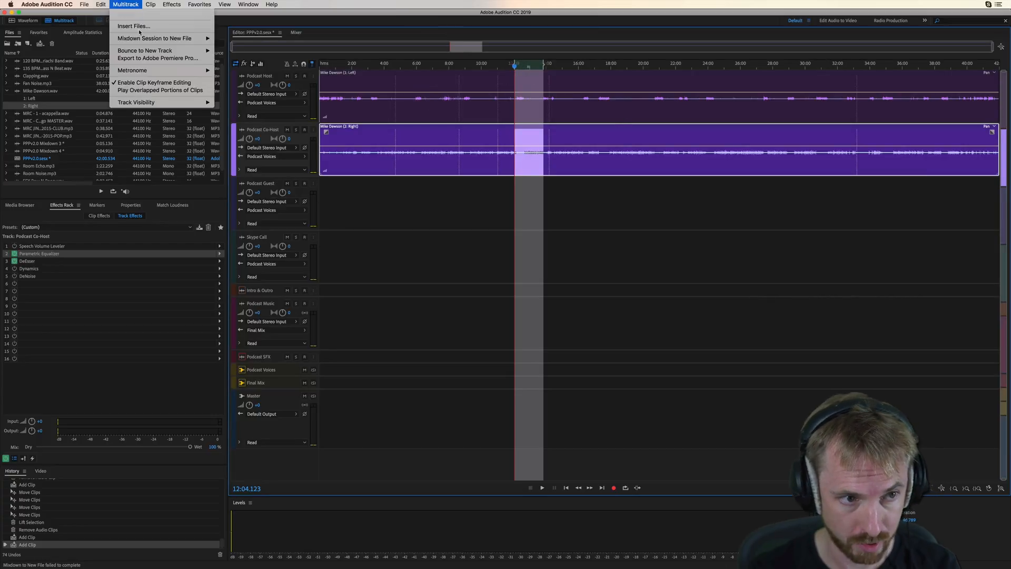
left_click(154, 38)
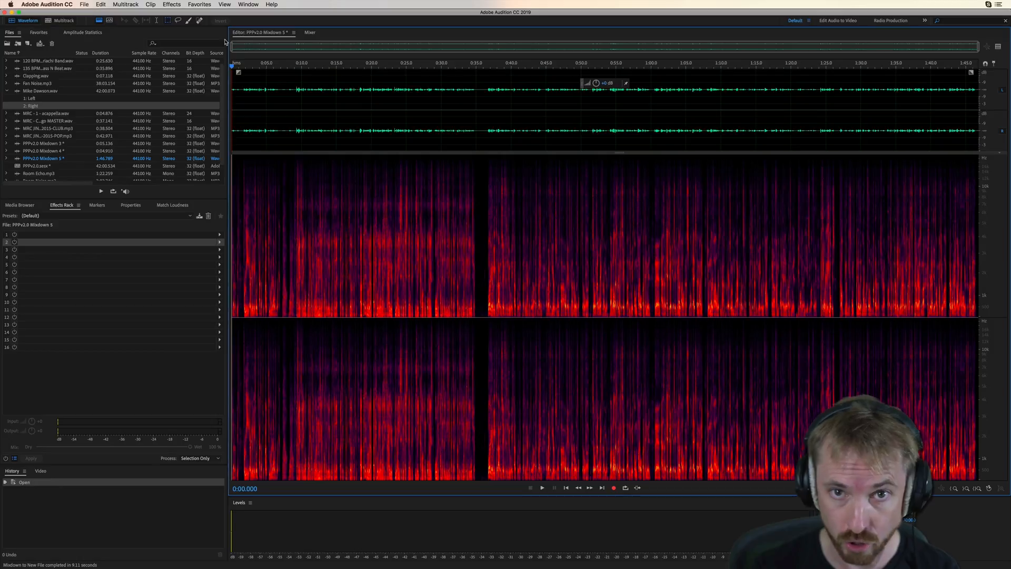
mouse_move(436, 178)
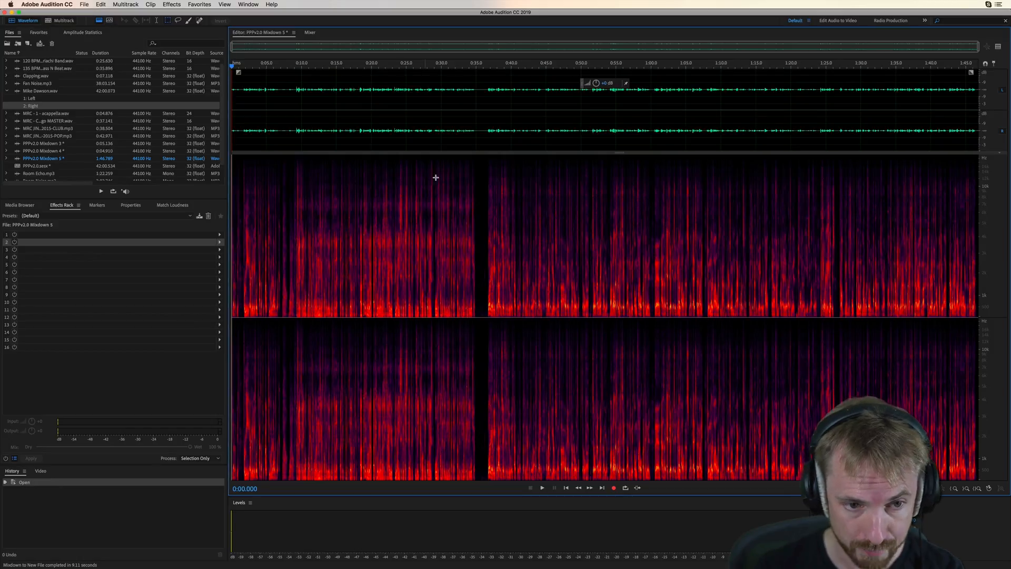
mouse_move(544, 121)
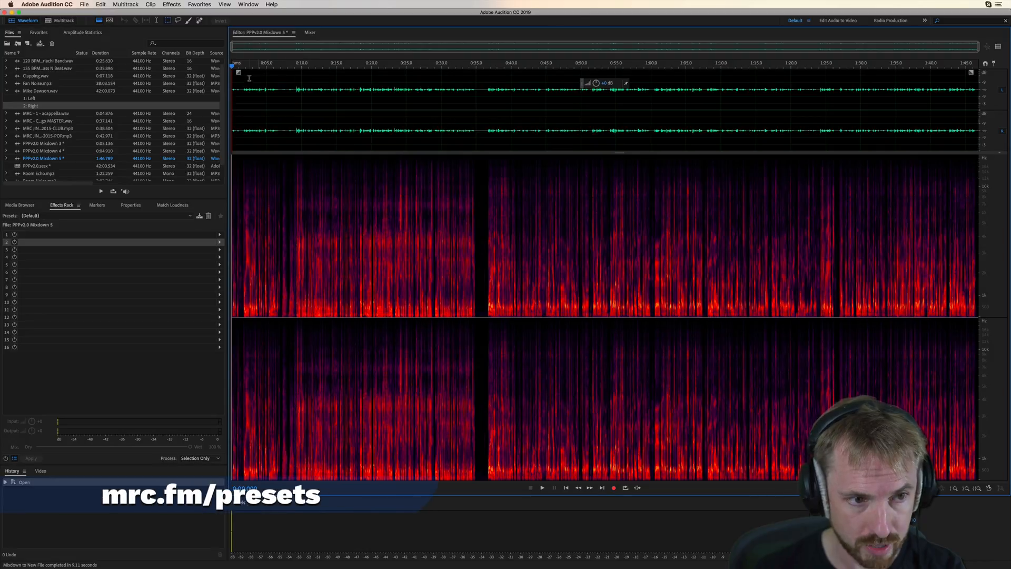
Show the Match Loudness panel listing Mixdown 5 with a -16 LUFS target.
left_click(248, 5)
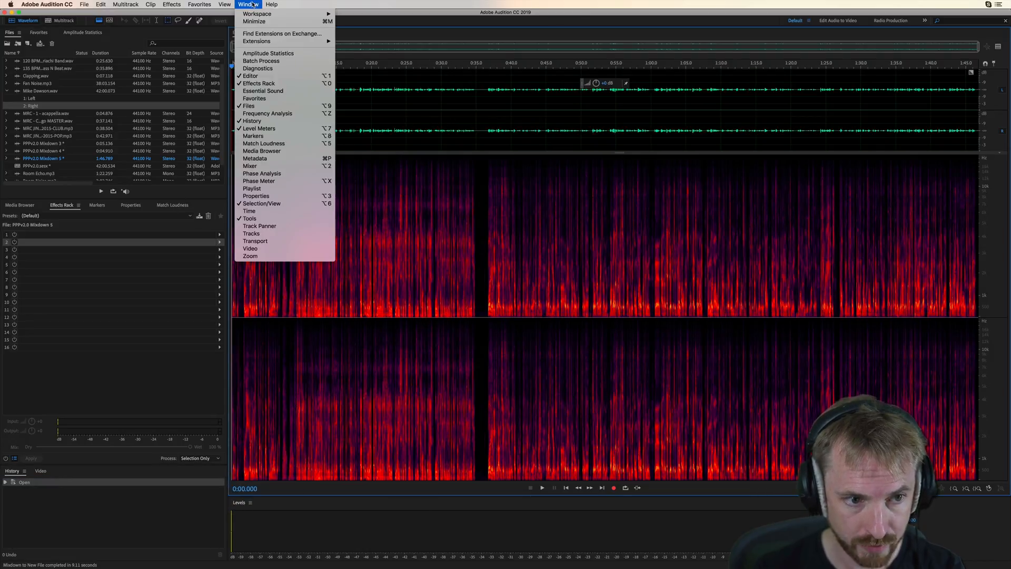
mouse_move(264, 143)
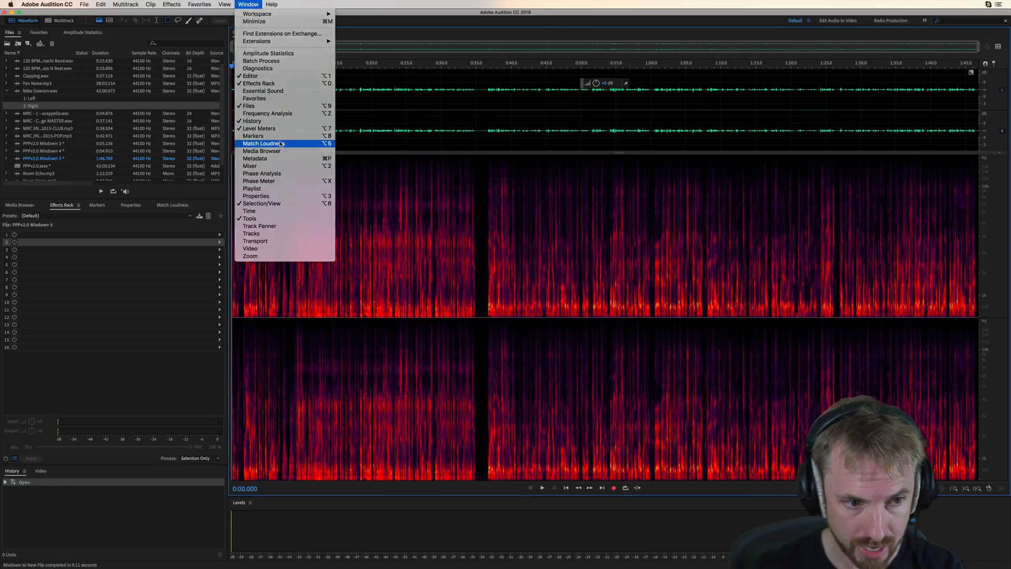
left_click(262, 143)
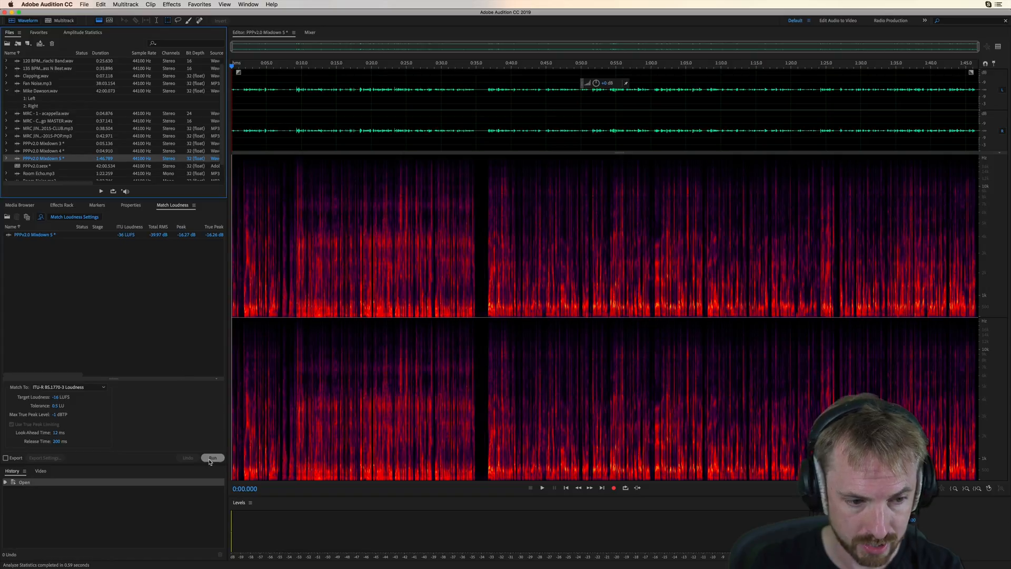
Run Match Loudness to bring Mixdown 5 to -16 LUFS and choose MP3 format.
left_click(212, 457)
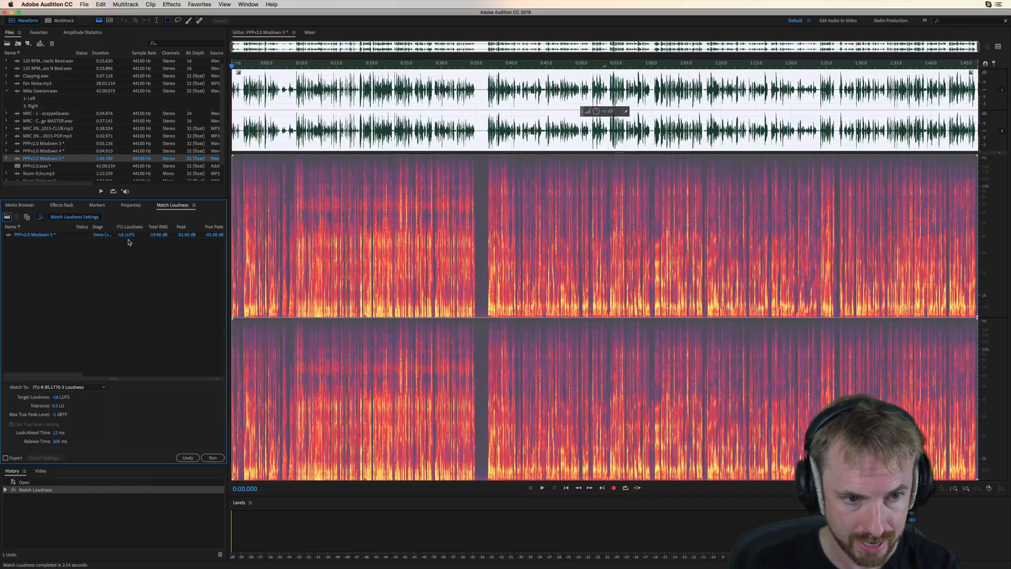
mouse_move(224, 273)
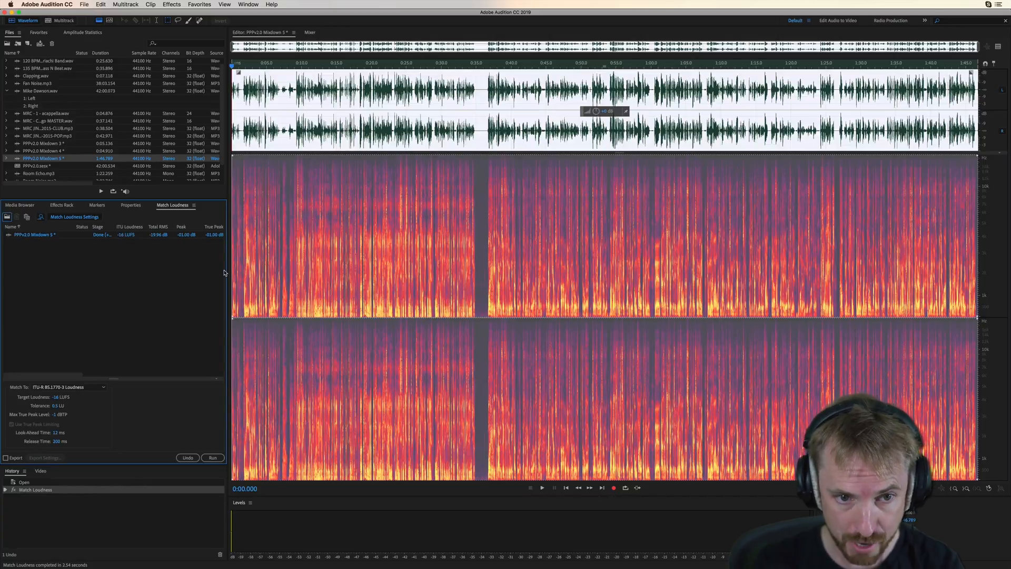
mouse_move(264, 200)
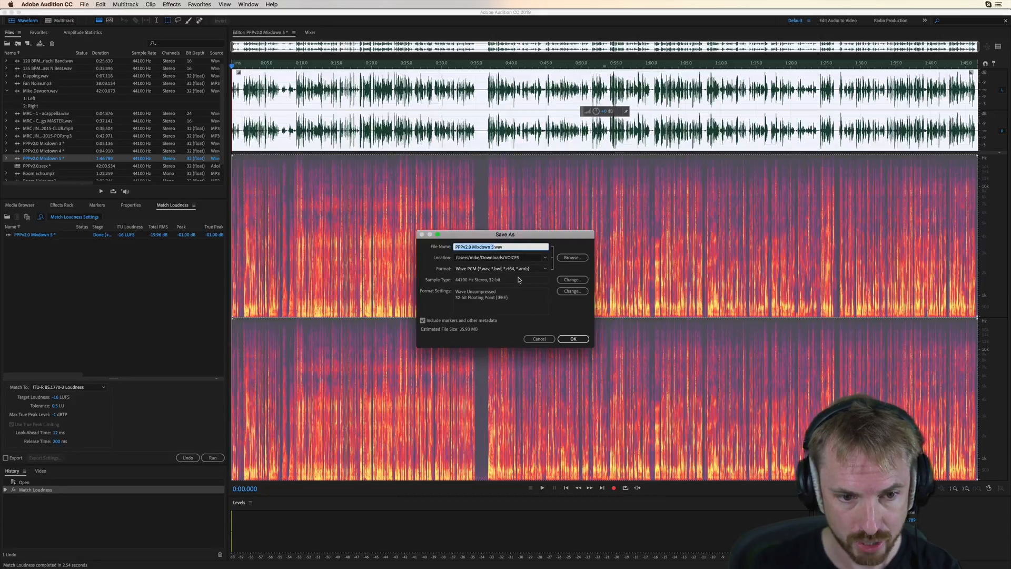
left_click(500, 268)
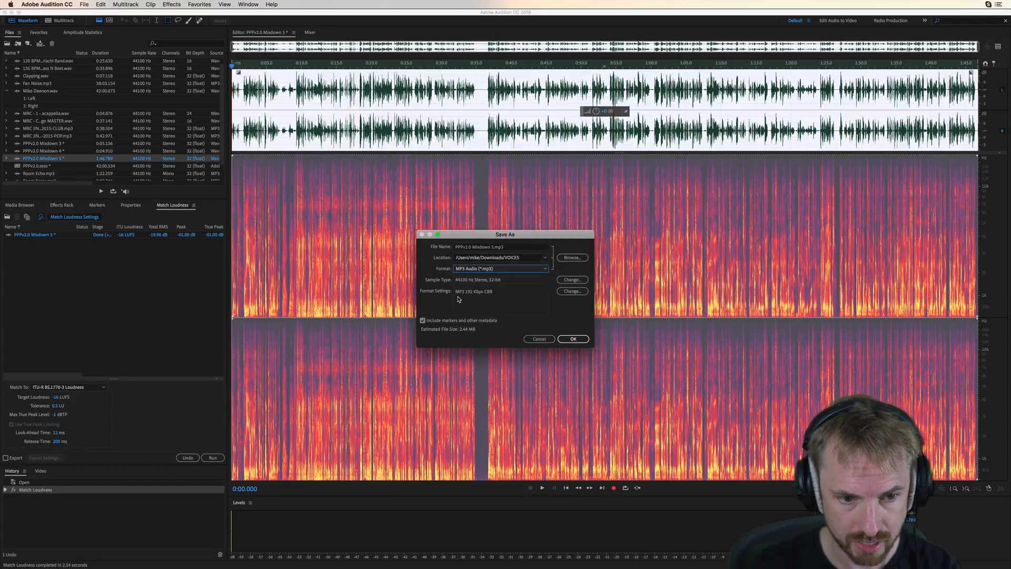